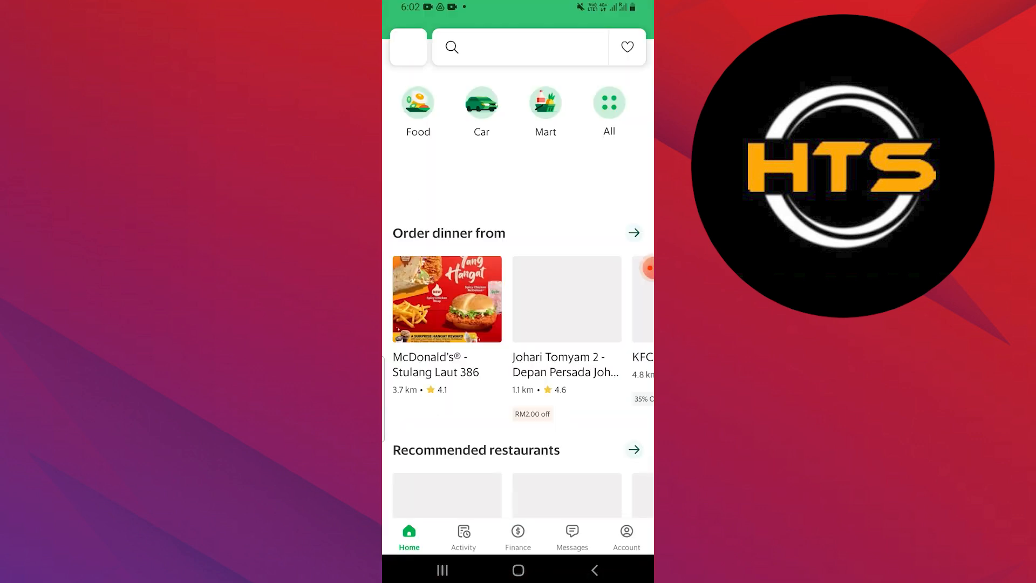
Step: Reach the Settings page listing privacy, GrabPay, security, location and cellular data options
{"action": "left_click", "coordinate": [625, 535]}
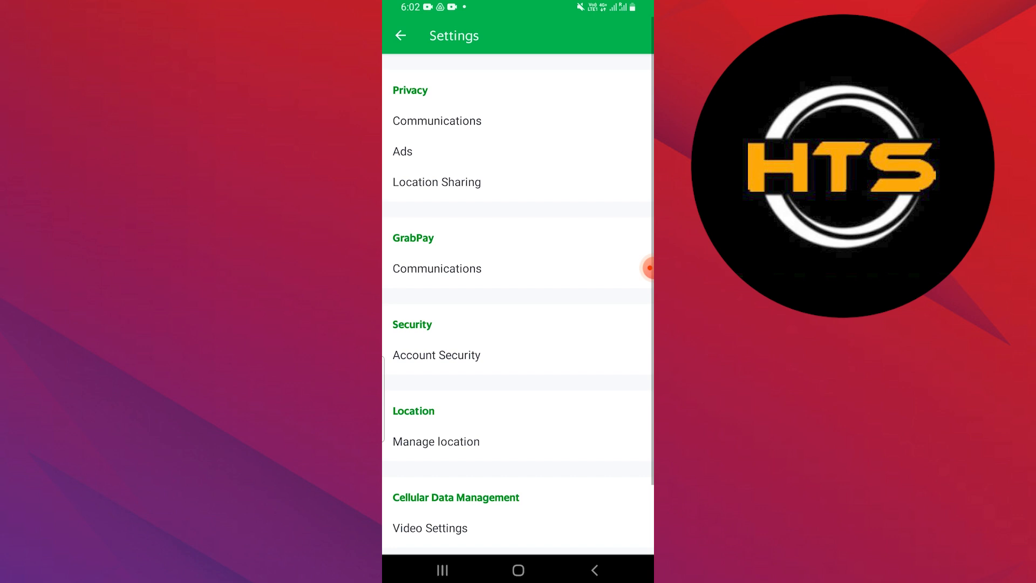
{"action": "scroll", "scroll_direction": "down", "scroll_amount": 3}
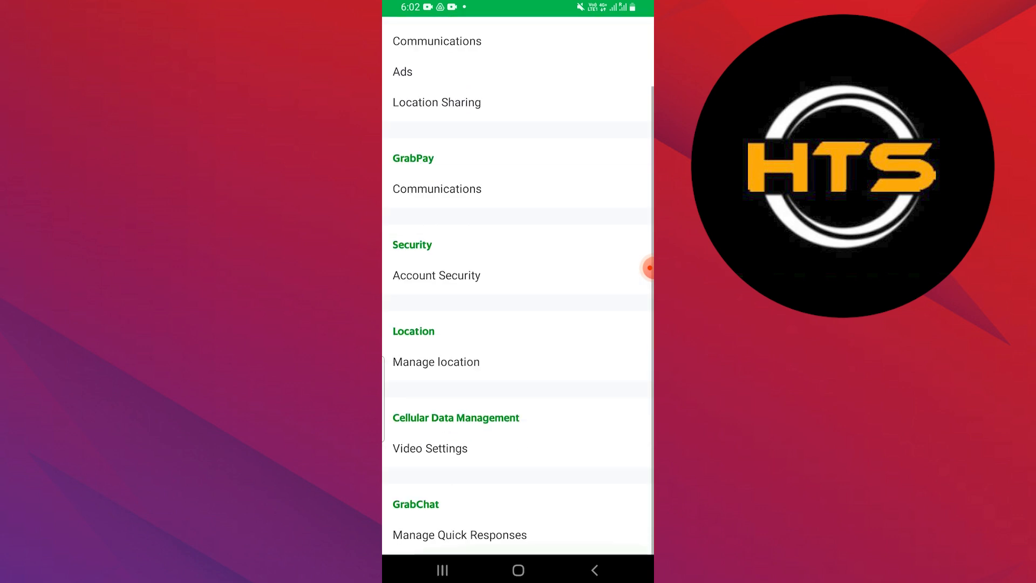